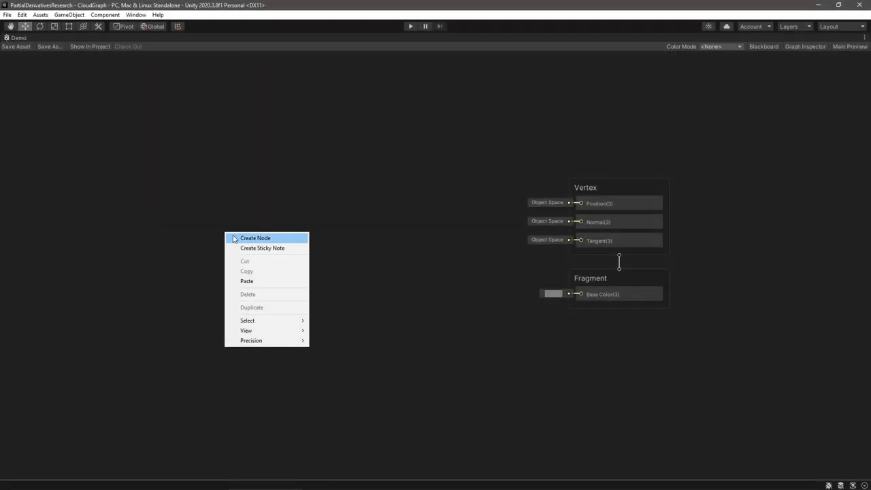
Add a DDX node and a World-space Position node wired into its In.
{"action": "left_click", "coordinate": [255, 237]}
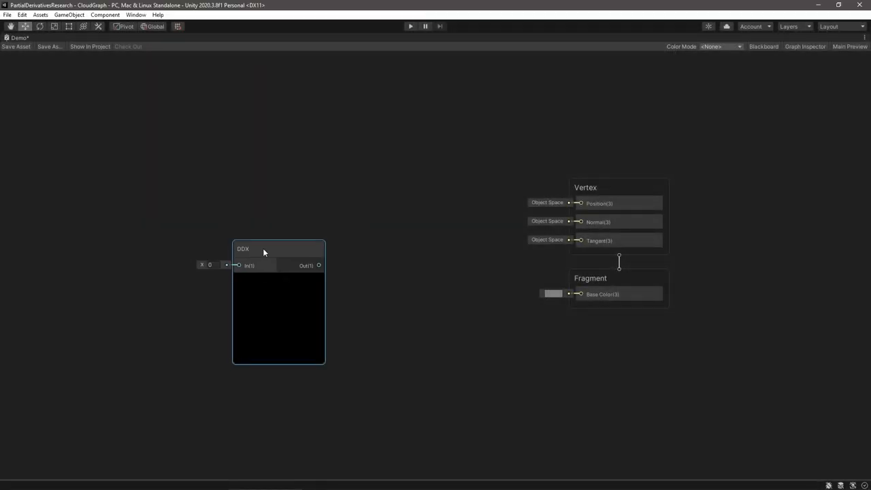
{"action": "left_click_drag", "start_coordinate": [277, 248], "coordinate": [348, 215]}
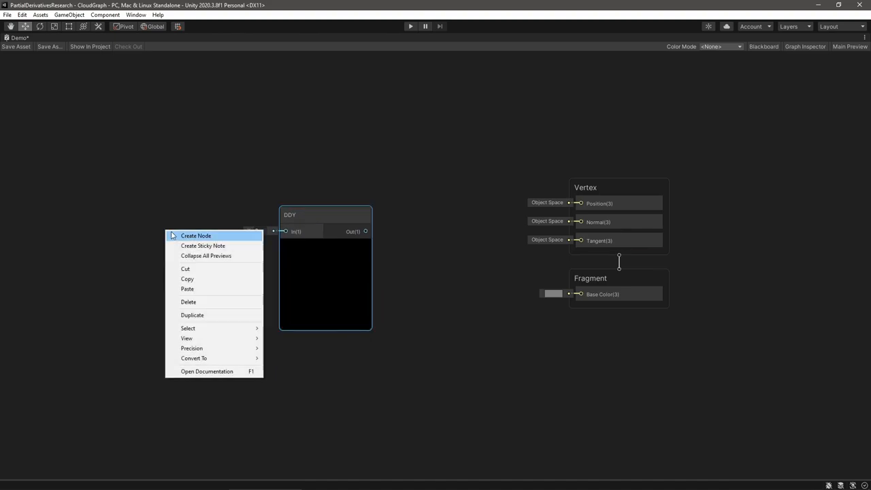
{"action": "left_click", "coordinate": [196, 235]}
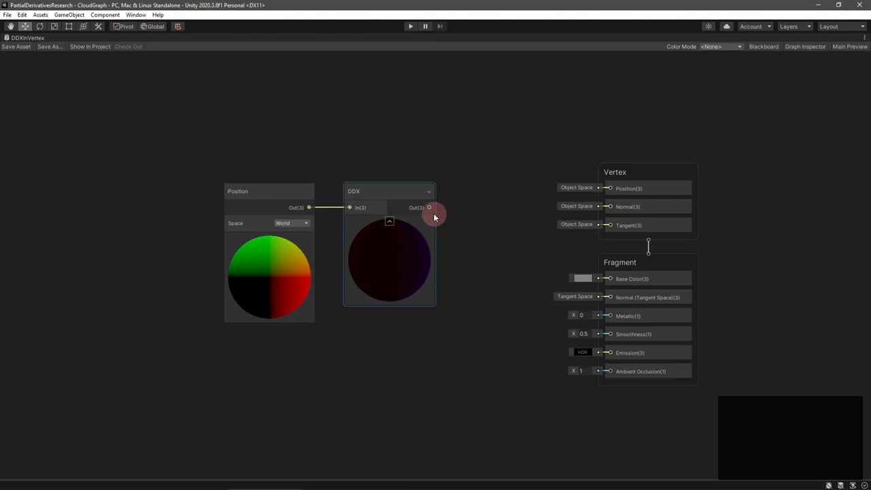
Wire DDX Out into Fragment Base Color and search 'ddy' for a DDY node.
{"action": "left_click_drag", "start_coordinate": [430, 207], "coordinate": [604, 187]}
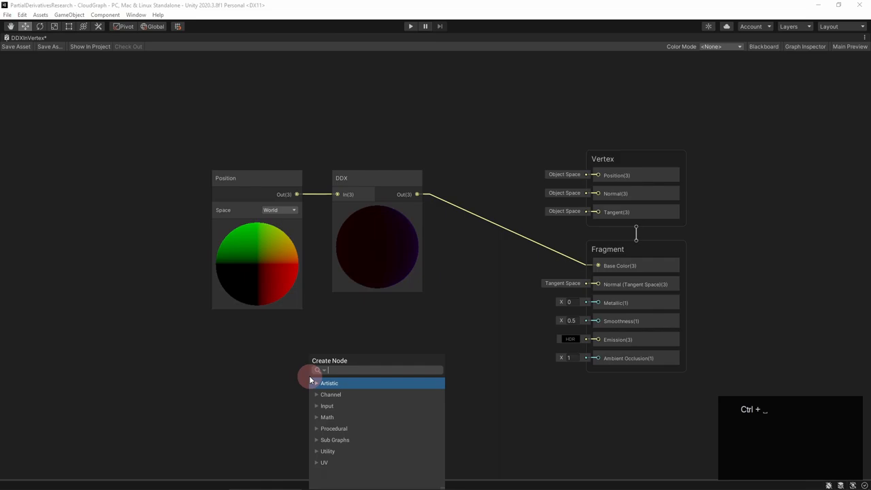
{"action": "type", "text": "ddy(v);"}
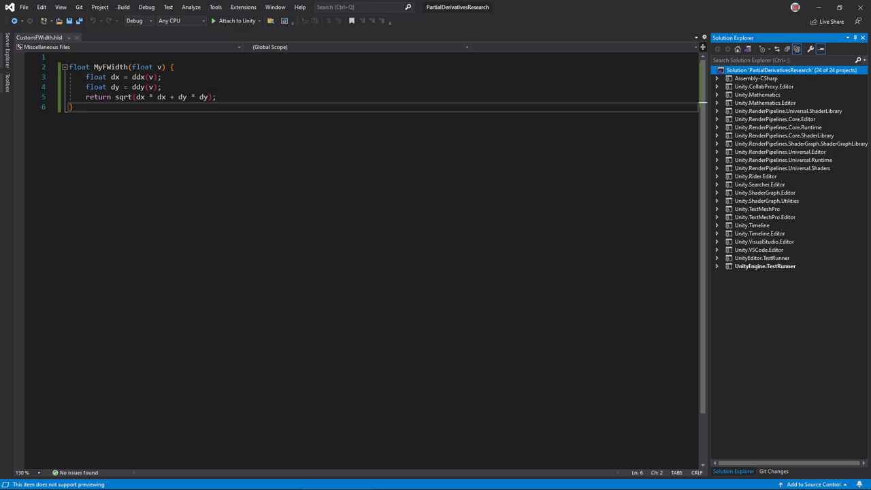
Make MyFWidth return abs(dx) + abs(dy) in CustomFWidth.hlsl.
{"action": "type", "text": "abs(dx) + abs(dy)"}
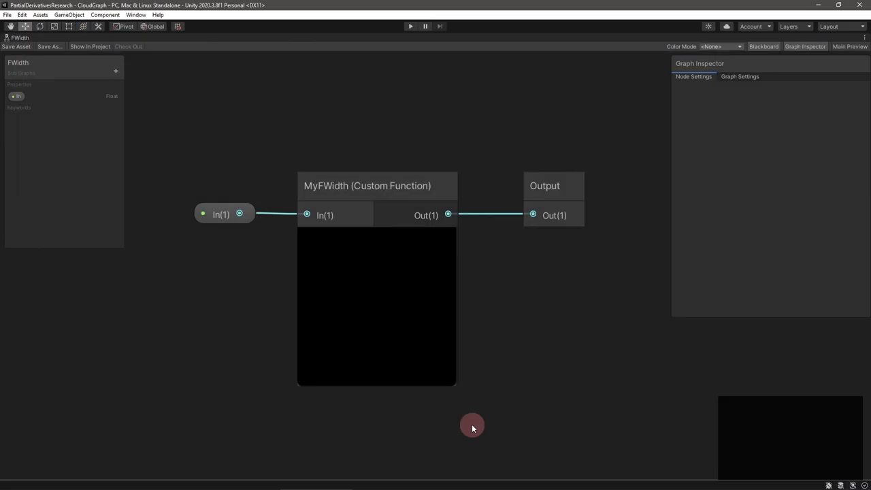
Inspect the MyFWidth Custom Function settings and add a DDX node beside it.
{"action": "left_click", "coordinate": [375, 185]}
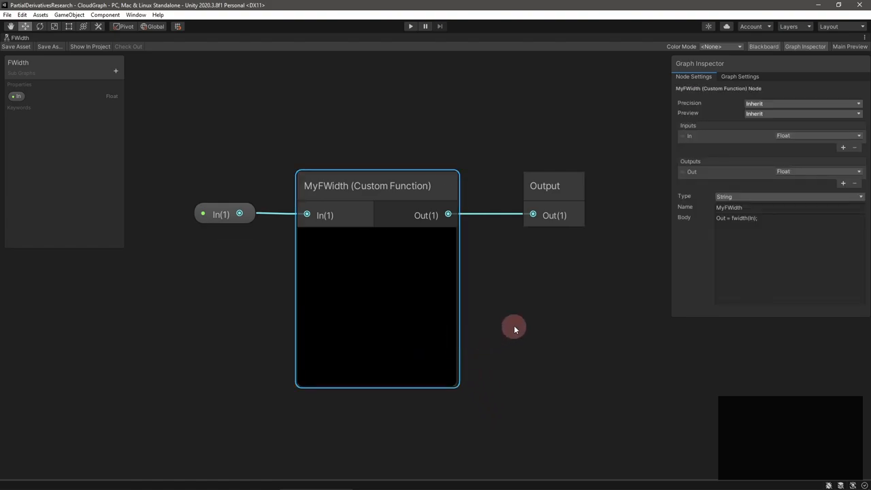
{"action": "mouse_move", "coordinate": [634, 90]}
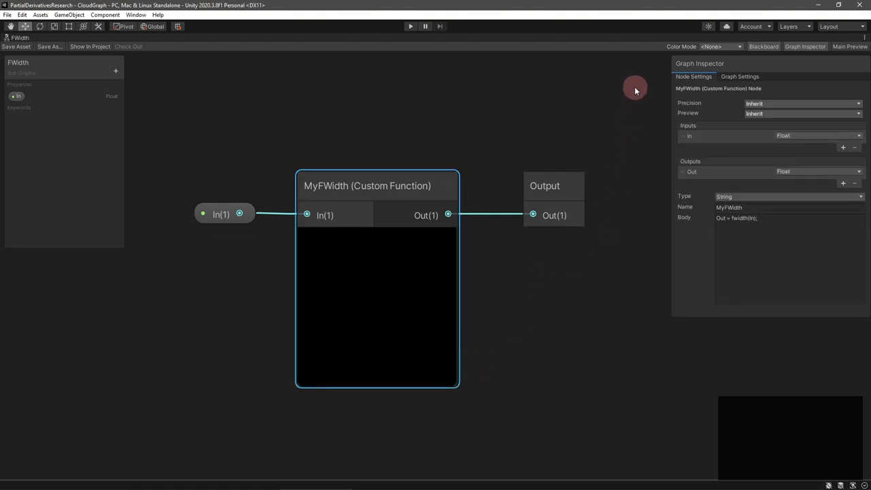
{"action": "type", "text": "ddx"}
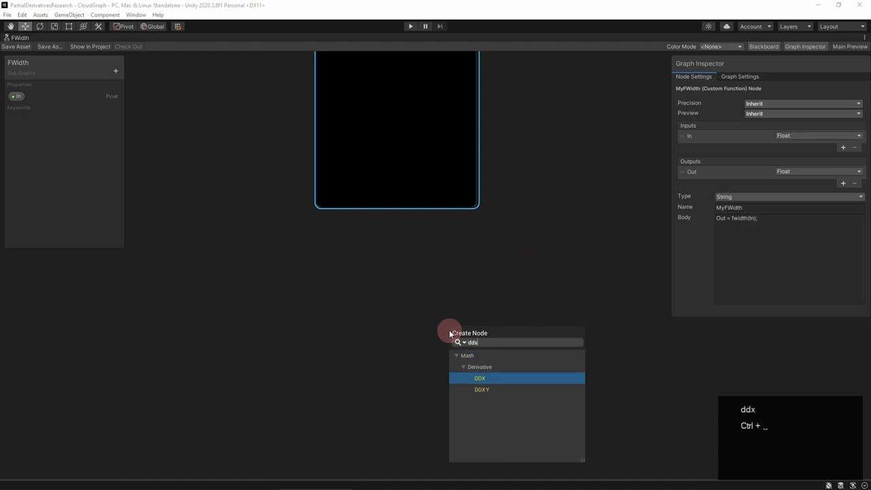
{"action": "left_click", "coordinate": [479, 378]}
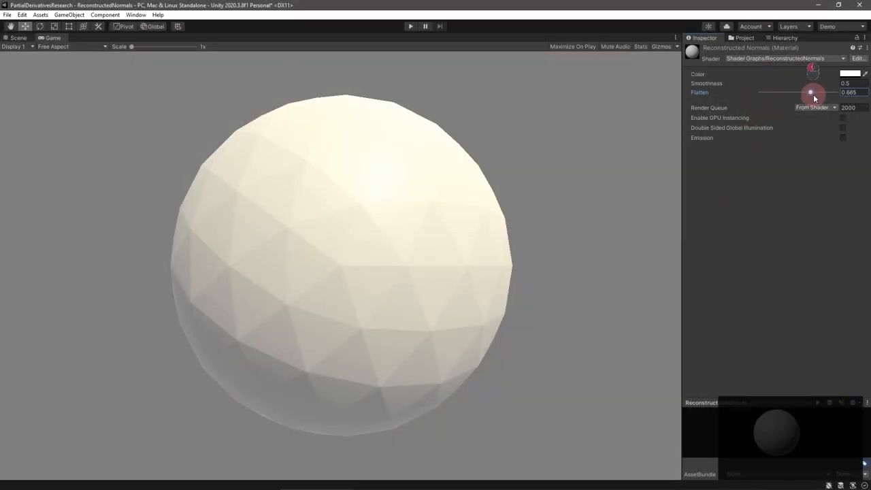
Sweep the ReconstructedNormals Flatten slider between 0 and 1, leaving it at 0.
{"action": "left_click_drag", "start_coordinate": [810, 93], "coordinate": [800, 92]}
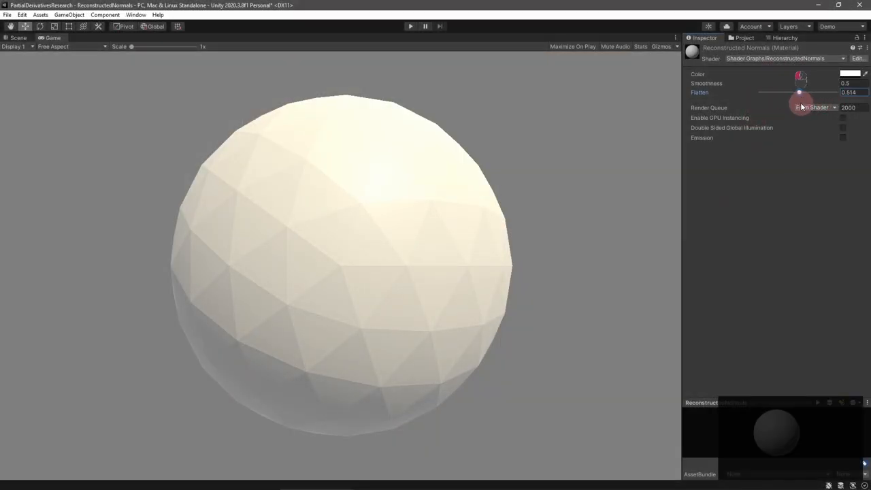
{"action": "left_click_drag", "start_coordinate": [798, 92], "coordinate": [759, 92]}
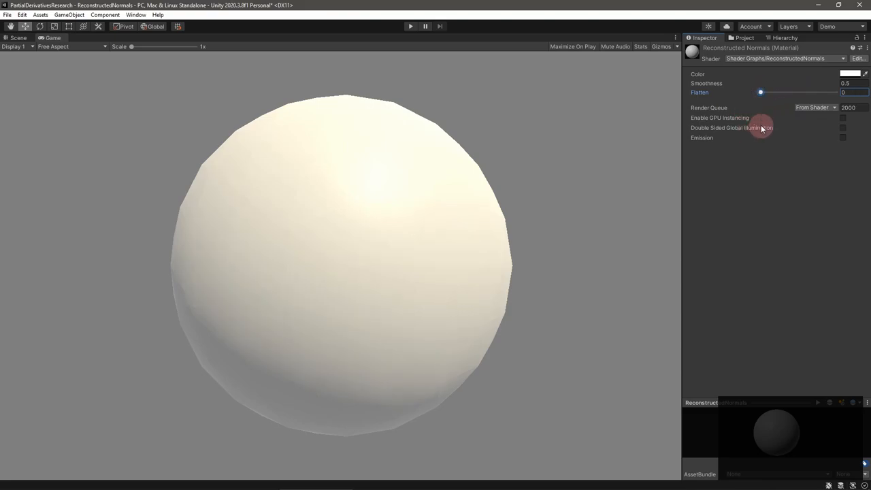
{"action": "left_click_drag", "start_coordinate": [759, 92], "coordinate": [835, 92]}
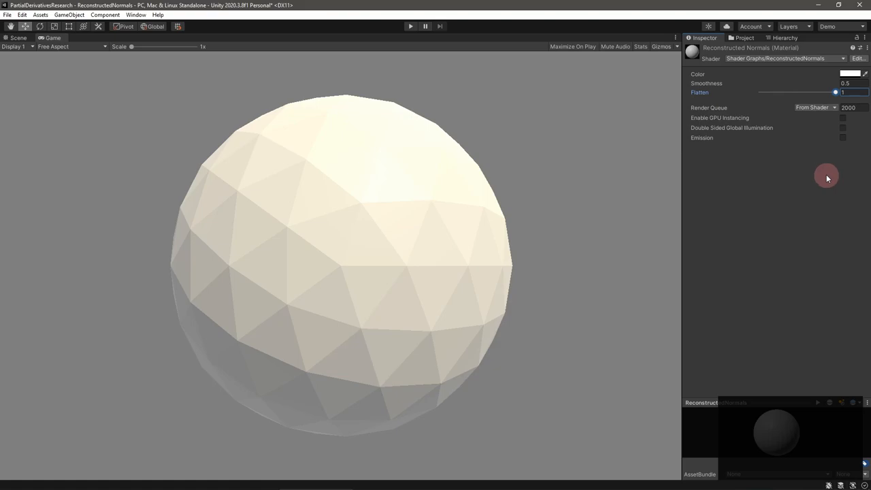
{"action": "left_click_drag", "start_coordinate": [835, 93], "coordinate": [775, 96]}
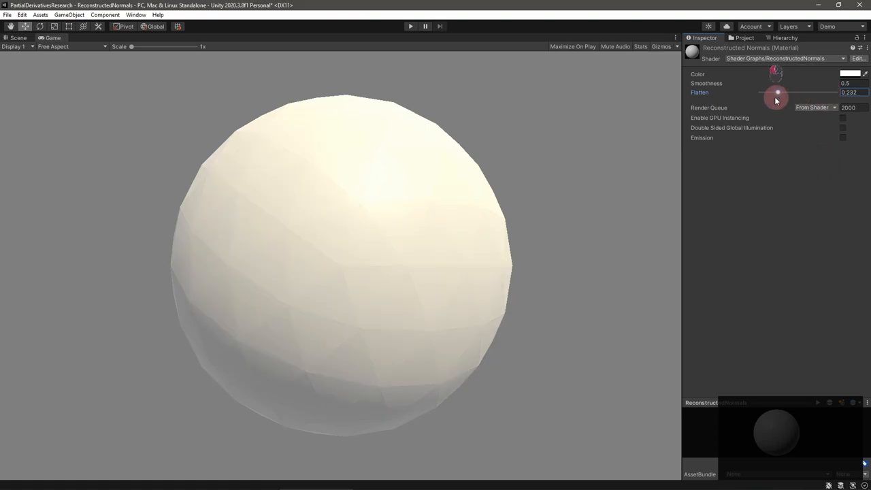
{"action": "left_click_drag", "start_coordinate": [776, 93], "coordinate": [761, 92]}
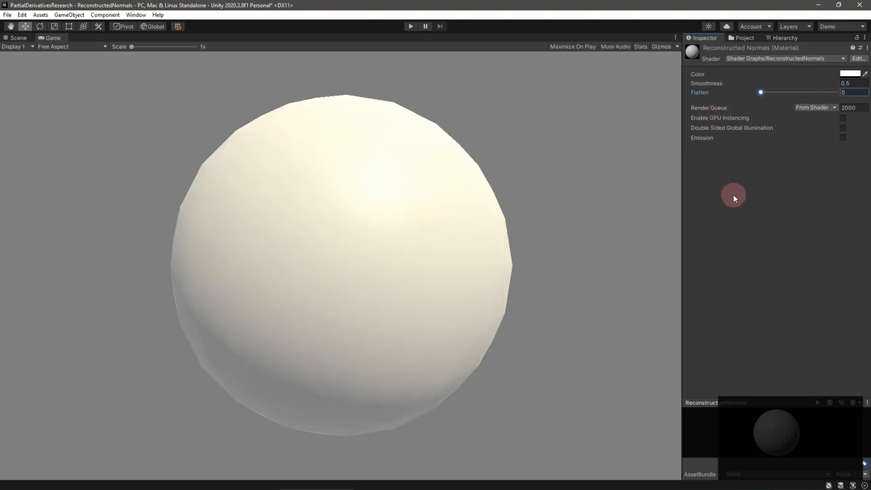
{"action": "left_click", "coordinate": [856, 59]}
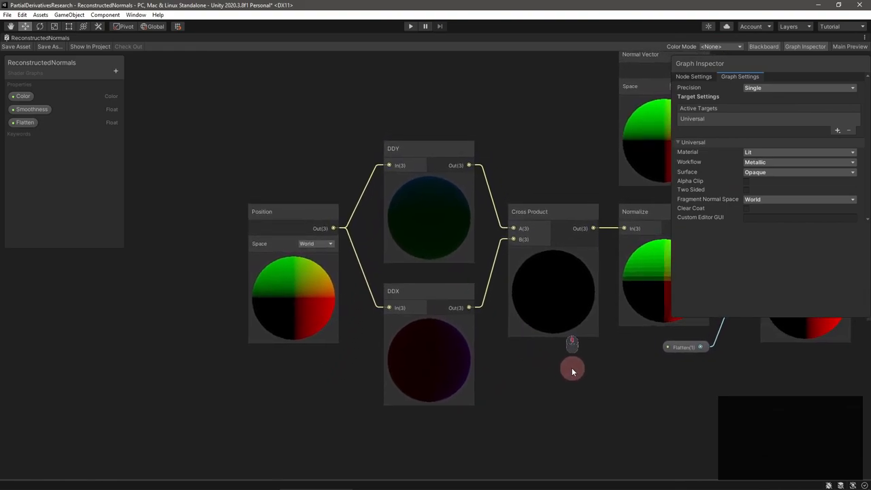
Pan from the DDX/DDY Cross Product to the Flatten Lerp feeding Fragment Normal.
{"action": "left_click_drag", "start_coordinate": [572, 372], "coordinate": [503, 371]}
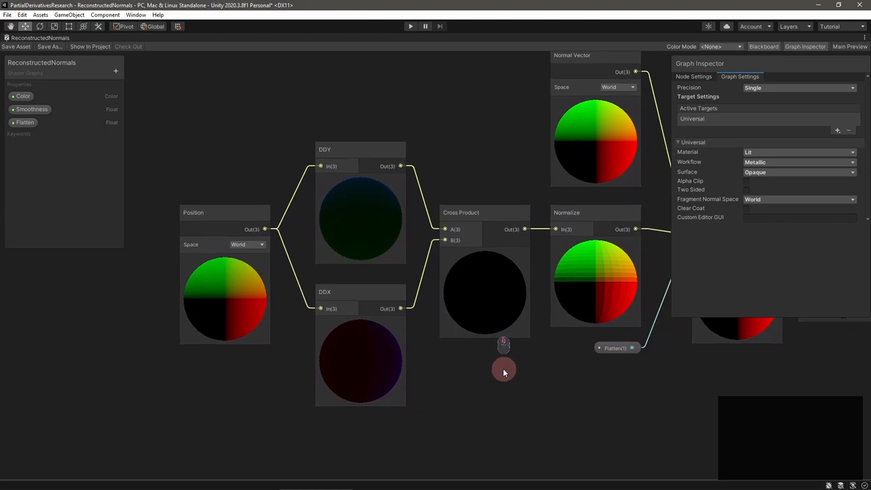
{"action": "left_click_drag", "start_coordinate": [504, 370], "coordinate": [443, 374]}
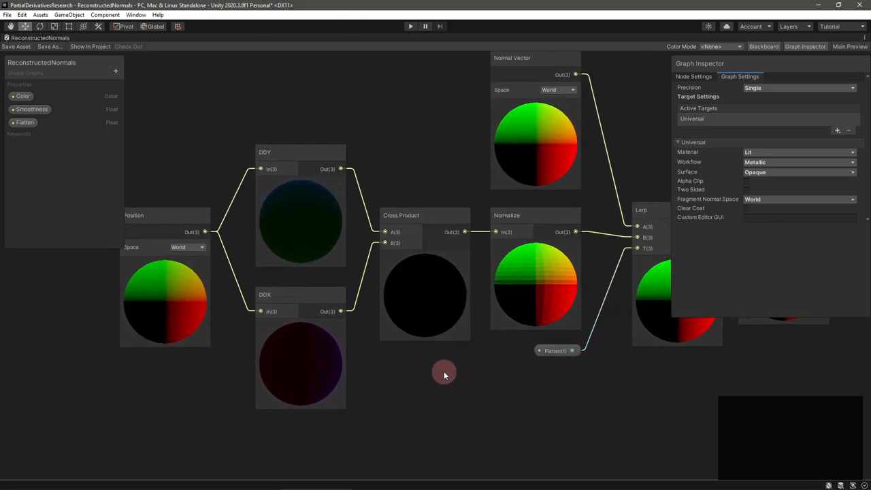
{"action": "left_click_drag", "start_coordinate": [444, 373], "coordinate": [553, 401]}
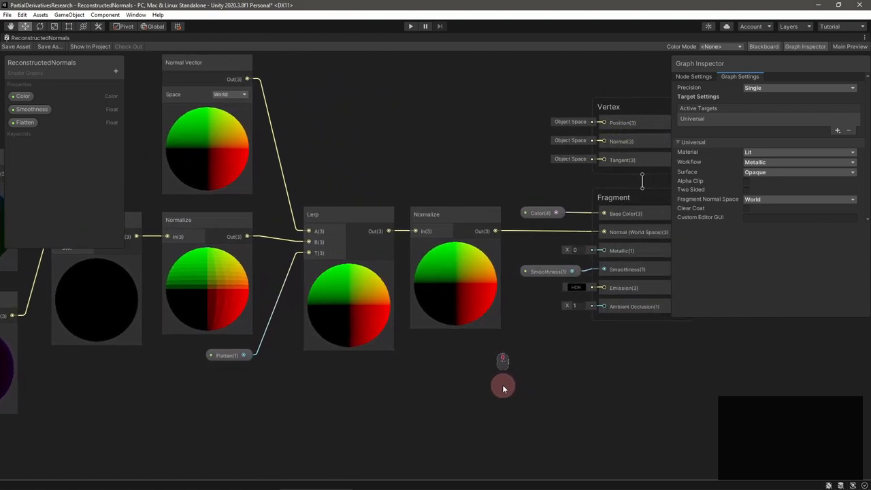
{"action": "left_click_drag", "start_coordinate": [502, 384], "coordinate": [495, 393]}
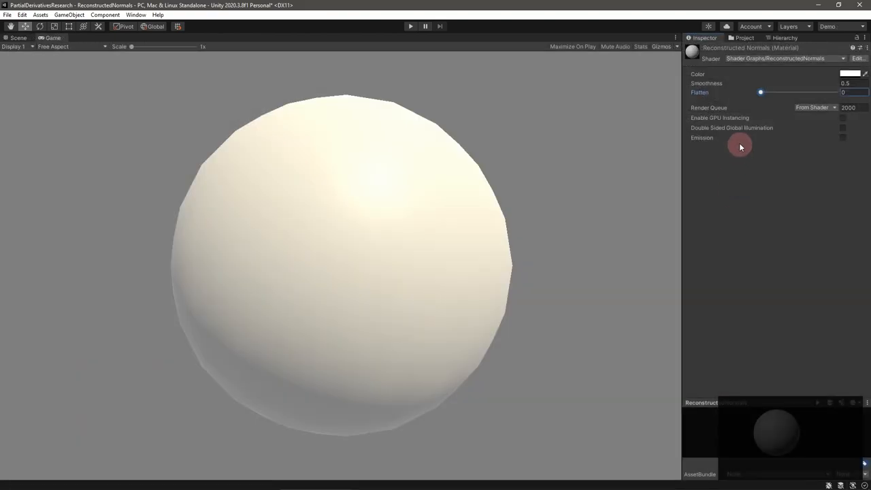
Raise the ReconstructedNormals Flatten slider to make the sphere faceted.
{"action": "left_click_drag", "start_coordinate": [759, 92], "coordinate": [843, 93]}
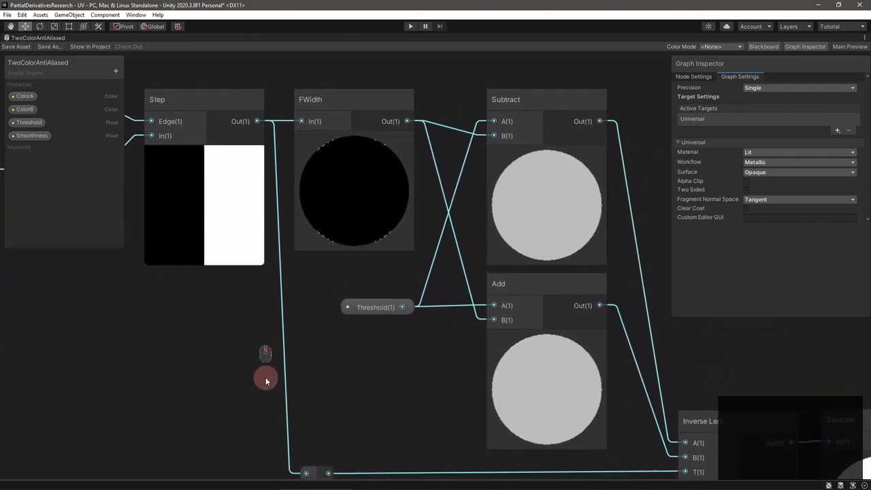
Pan the TwoColorAntiAliased graph to the Inverse Lerp, Saturate and two-colour Lerp chain.
{"action": "left_click_drag", "start_coordinate": [266, 380], "coordinate": [438, 441]}
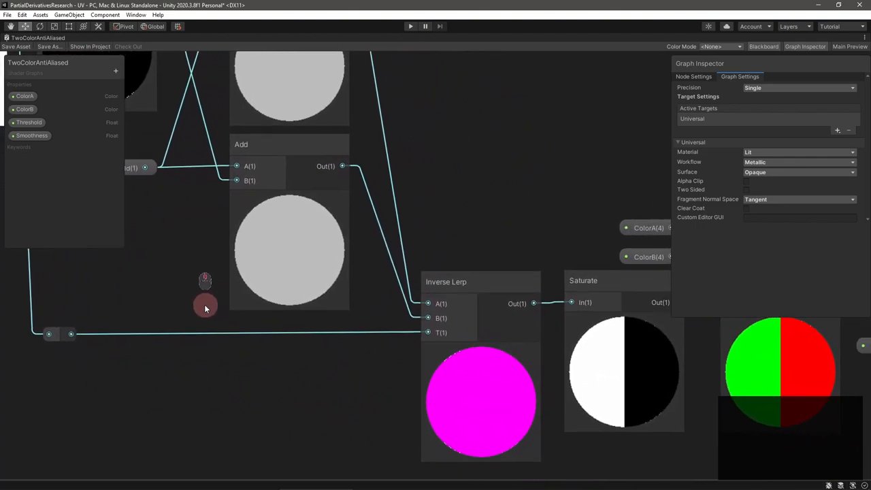
{"action": "left_click_drag", "start_coordinate": [206, 306], "coordinate": [558, 457]}
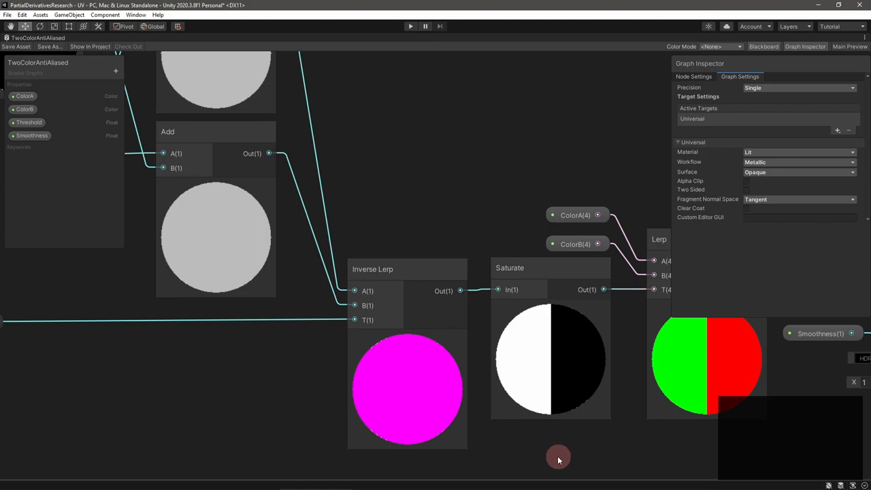
{"action": "left_click_drag", "start_coordinate": [557, 459], "coordinate": [435, 422]}
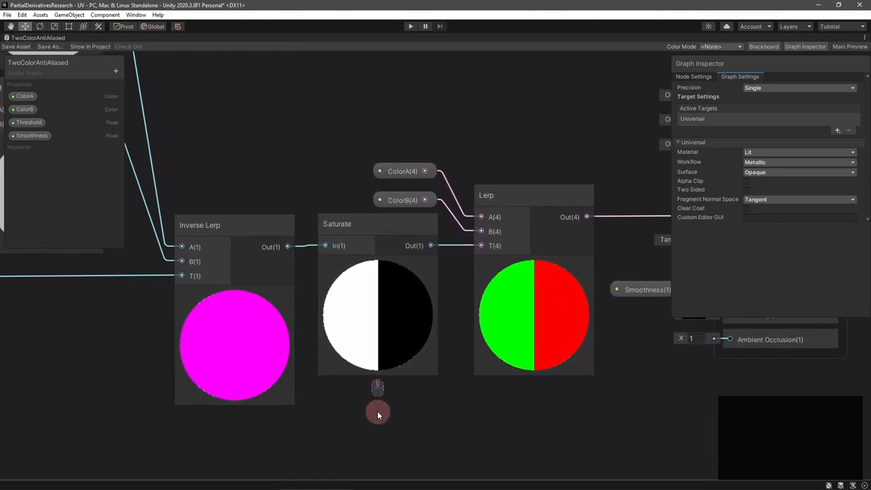
{"action": "left_click_drag", "start_coordinate": [378, 414], "coordinate": [183, 407]}
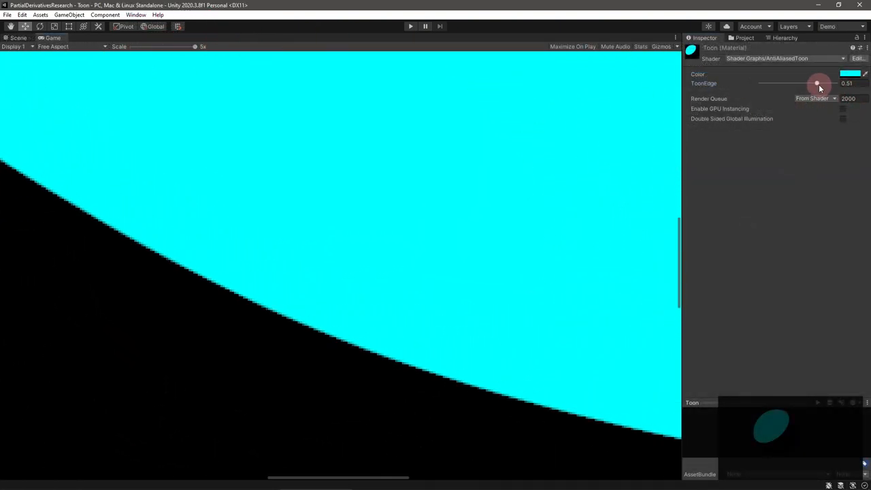
Nudge the Toon material's ToonEdge threshold to about 0.51.
{"action": "left_click_drag", "start_coordinate": [816, 83], "coordinate": [817, 83]}
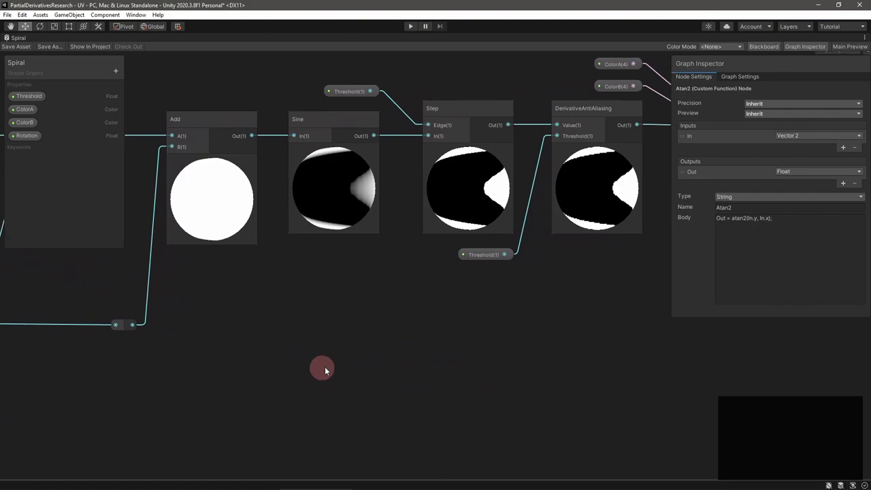
Magnify the Game view to inspect the spiral's stripe edges, then return to 1x.
{"action": "left_click_drag", "start_coordinate": [321, 370], "coordinate": [448, 402]}
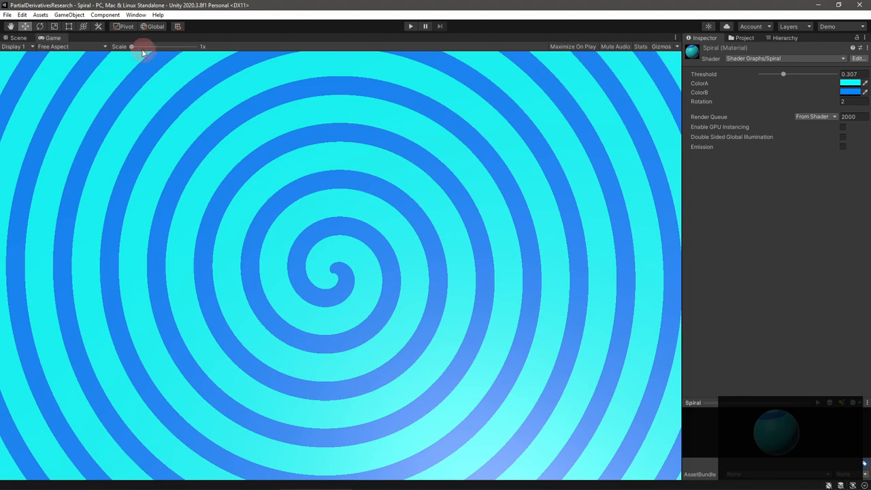
{"action": "left_click_drag", "start_coordinate": [130, 46], "coordinate": [136, 46]}
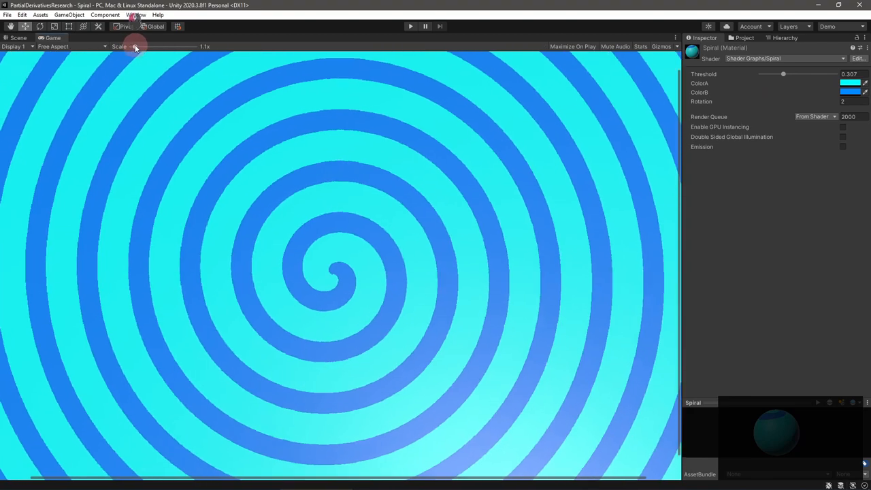
{"action": "left_click_drag", "start_coordinate": [136, 46], "coordinate": [198, 46]}
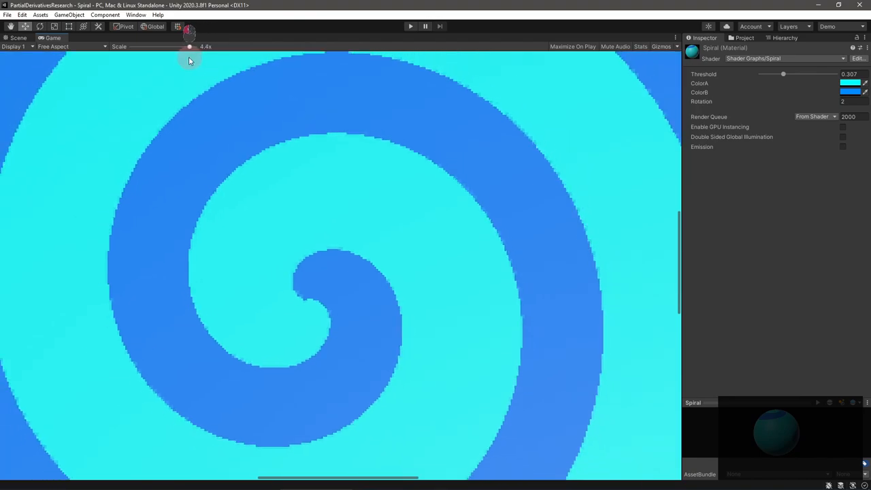
{"action": "left_click_drag", "start_coordinate": [189, 46], "coordinate": [139, 46]}
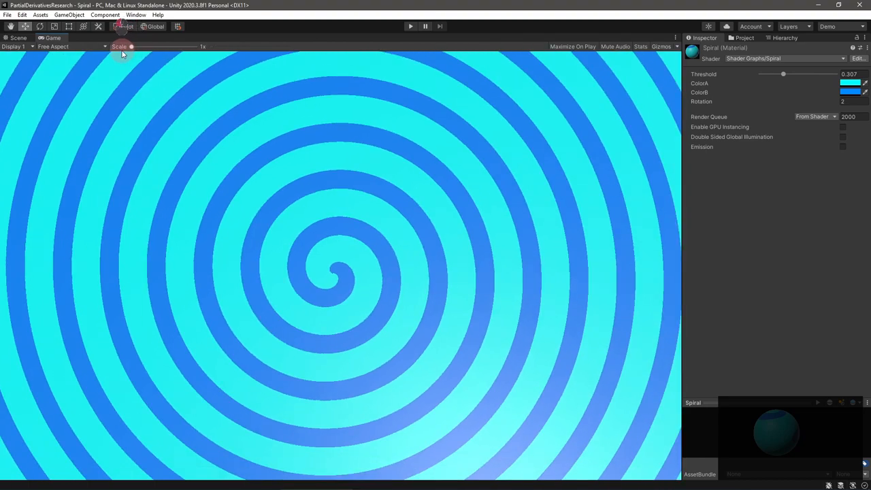
{"action": "mouse_move", "coordinate": [707, 211]}
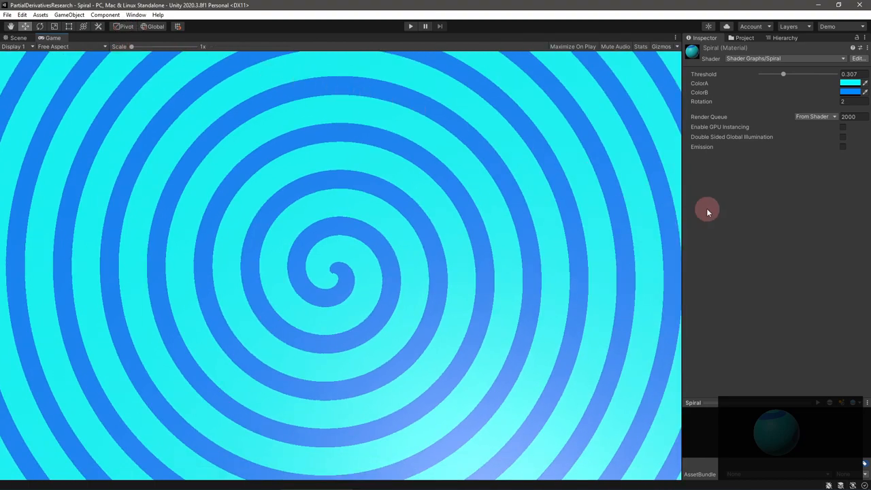
Raise the Spiral material's Threshold to about 0.84 so blue stripes become thin lines.
{"action": "left_click_drag", "start_coordinate": [782, 73], "coordinate": [778, 73]}
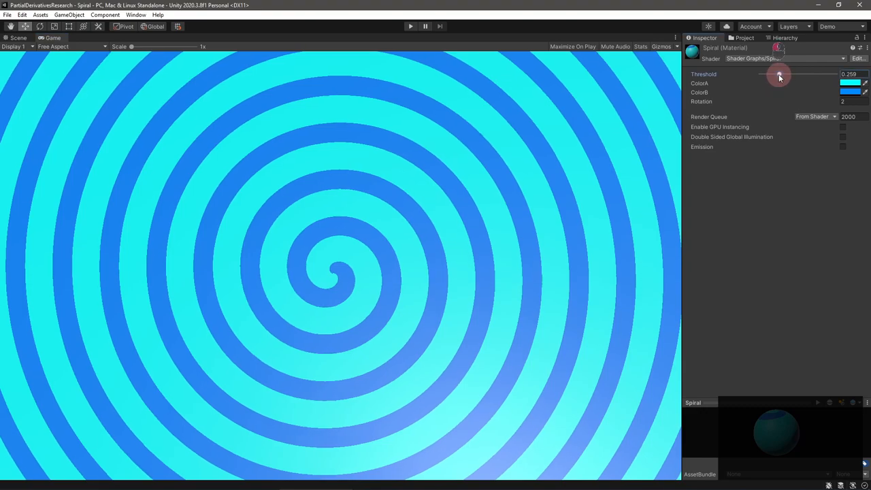
{"action": "left_click_drag", "start_coordinate": [778, 75], "coordinate": [788, 74]}
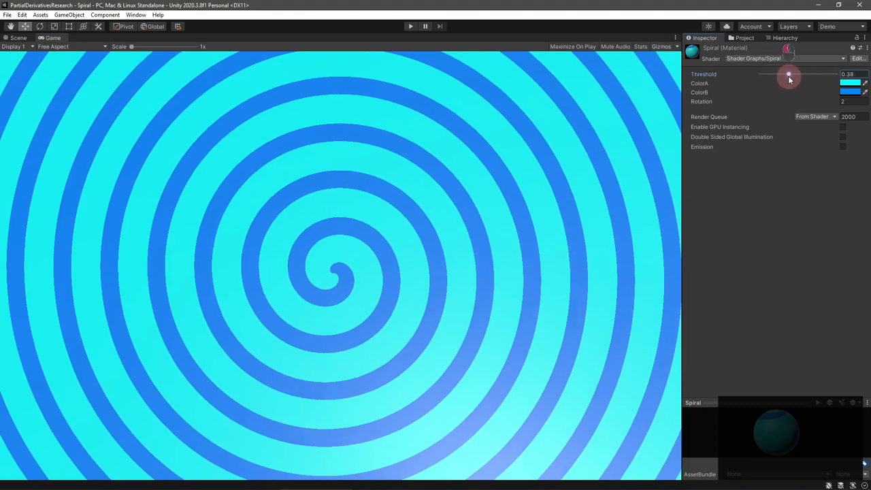
{"action": "left_click_drag", "start_coordinate": [788, 73], "coordinate": [830, 73]}
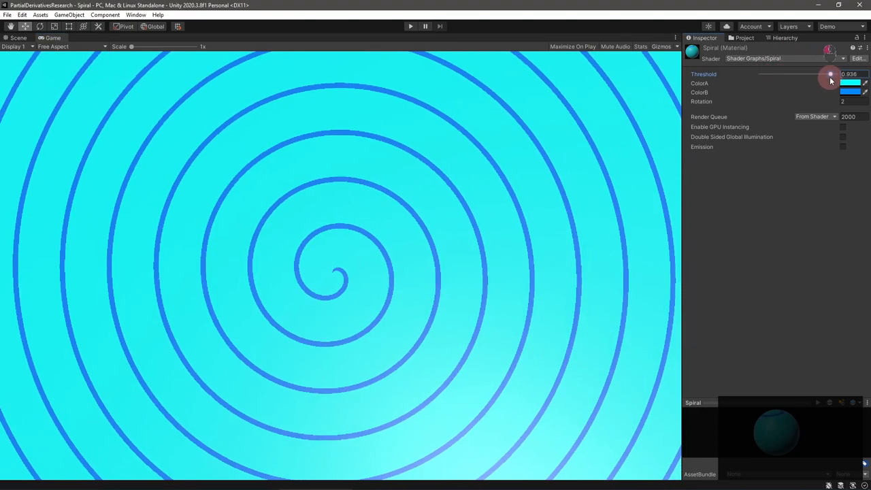